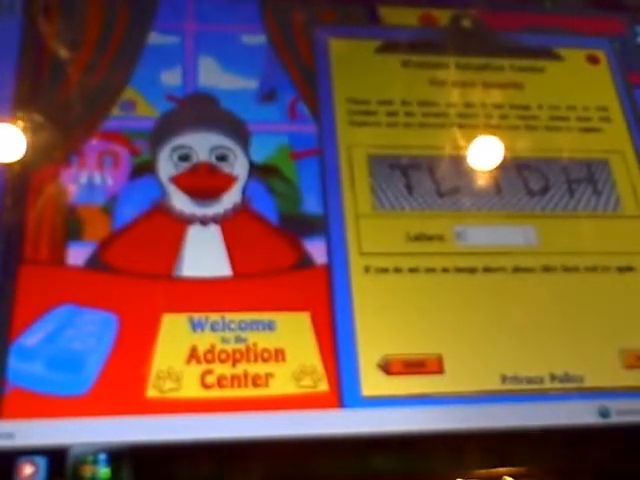
text(TLTDH)
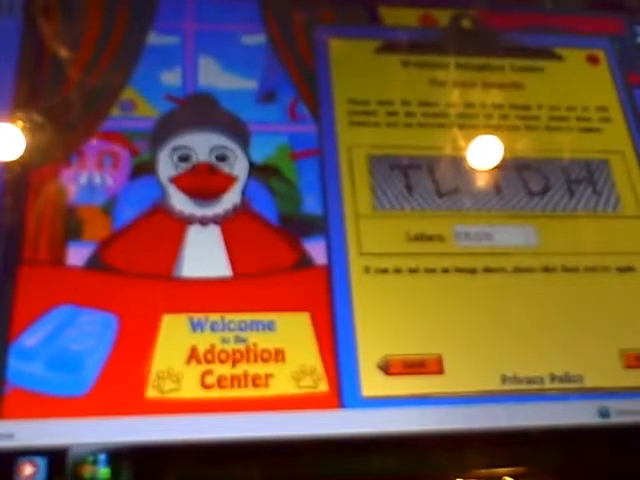